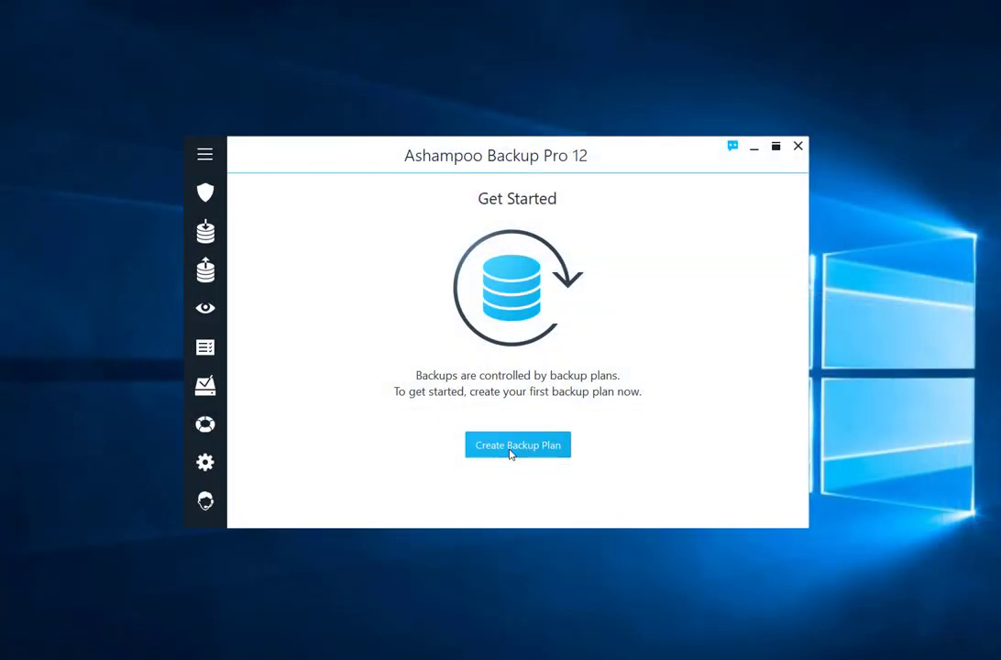
Create the first backup plan, choosing local or network drive storage.
click(517, 445)
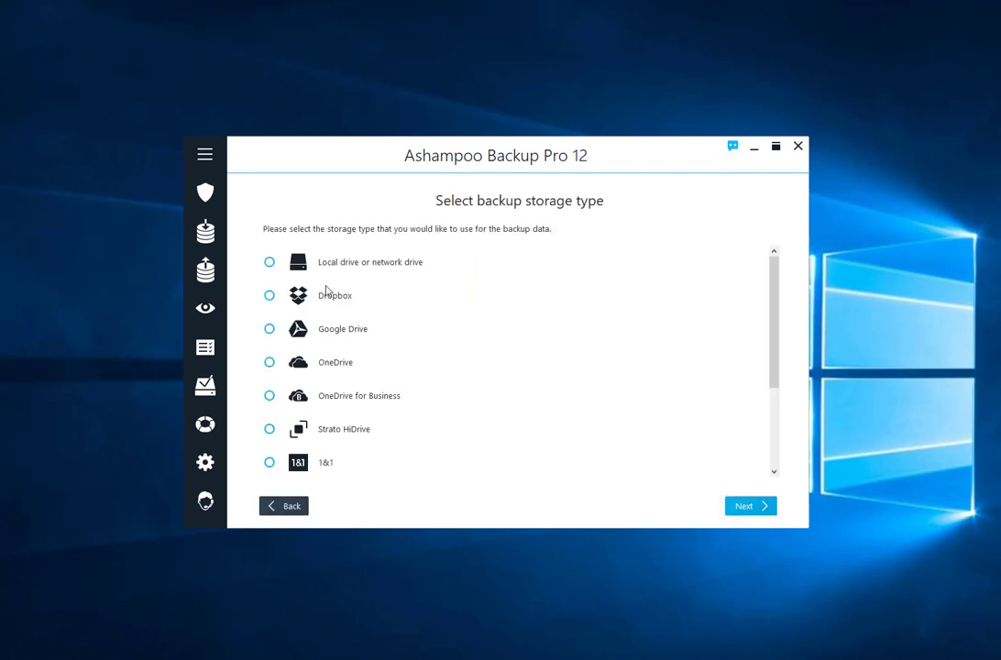
mouse_move(269, 261)
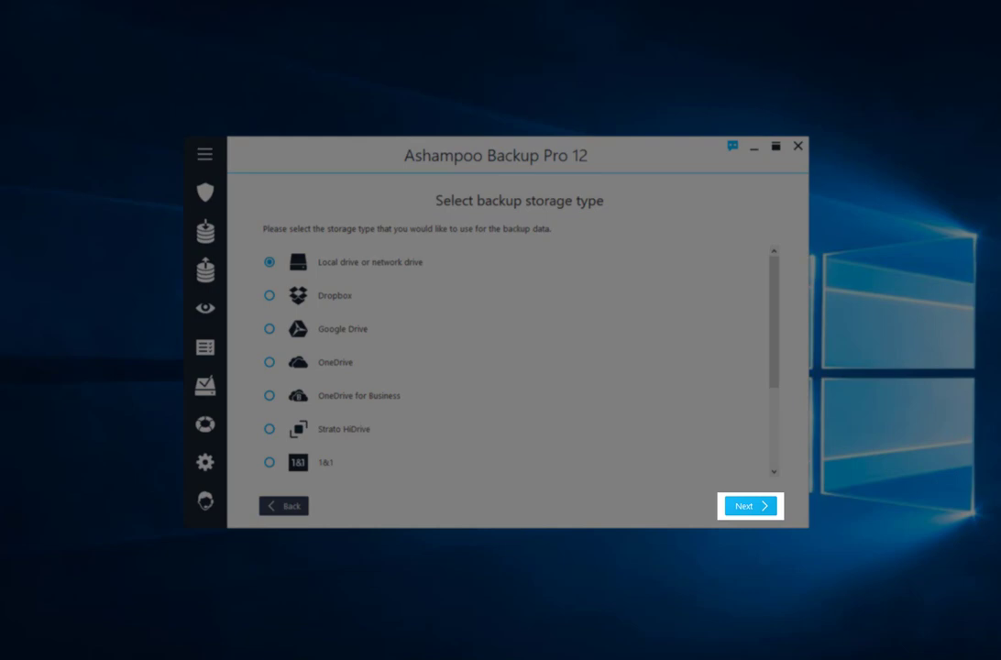
Continue with local drive storage and select the E: (USB-AGE) drive for backups.
click(750, 505)
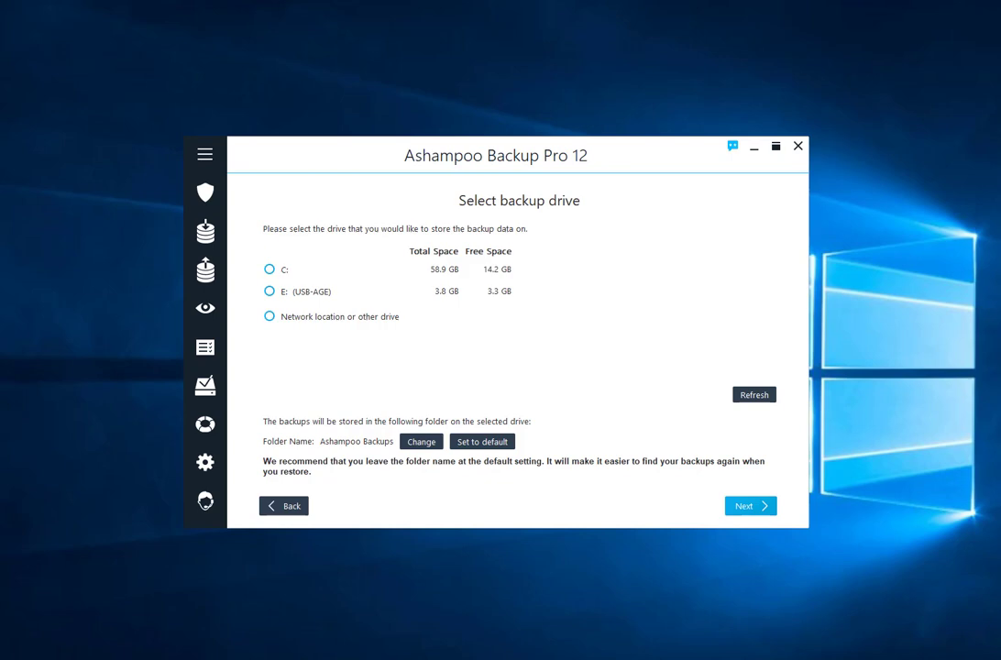
click(269, 291)
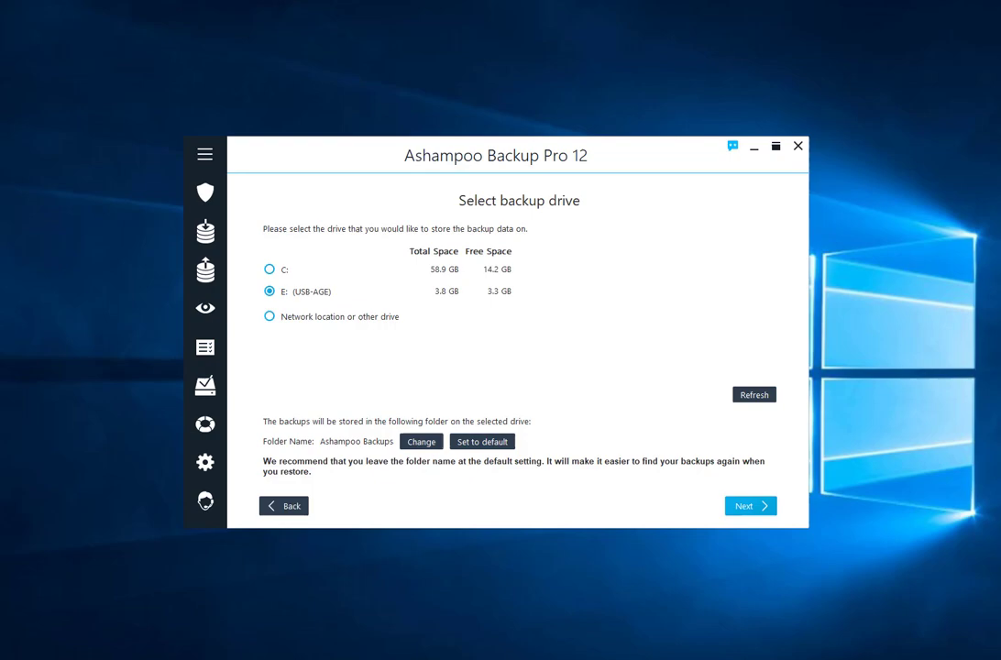
click(385, 290)
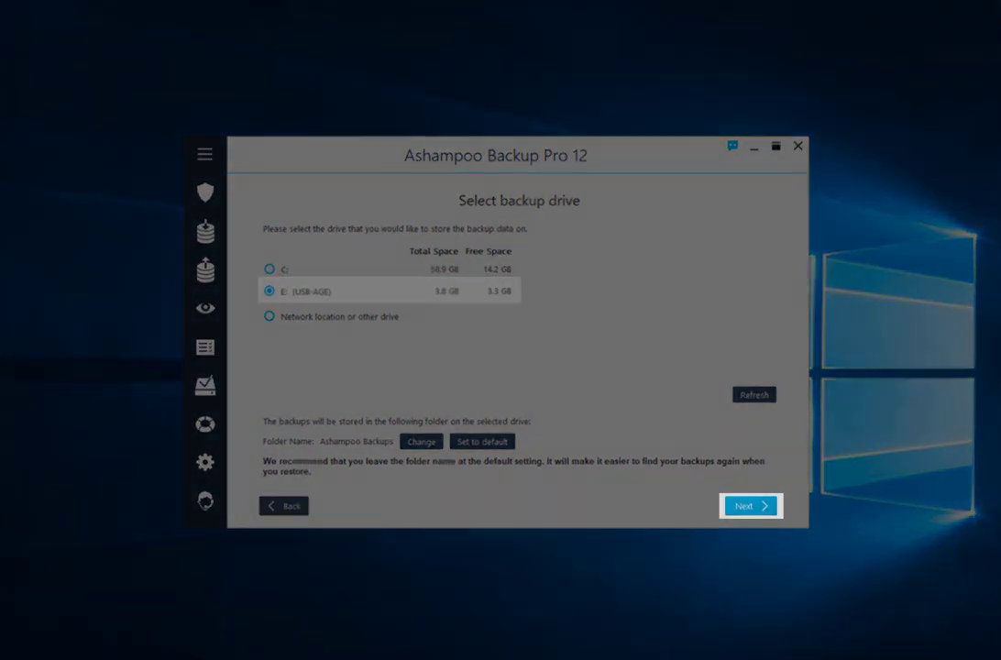
Name the backup plan 'daily - documents' and continue.
click(748, 505)
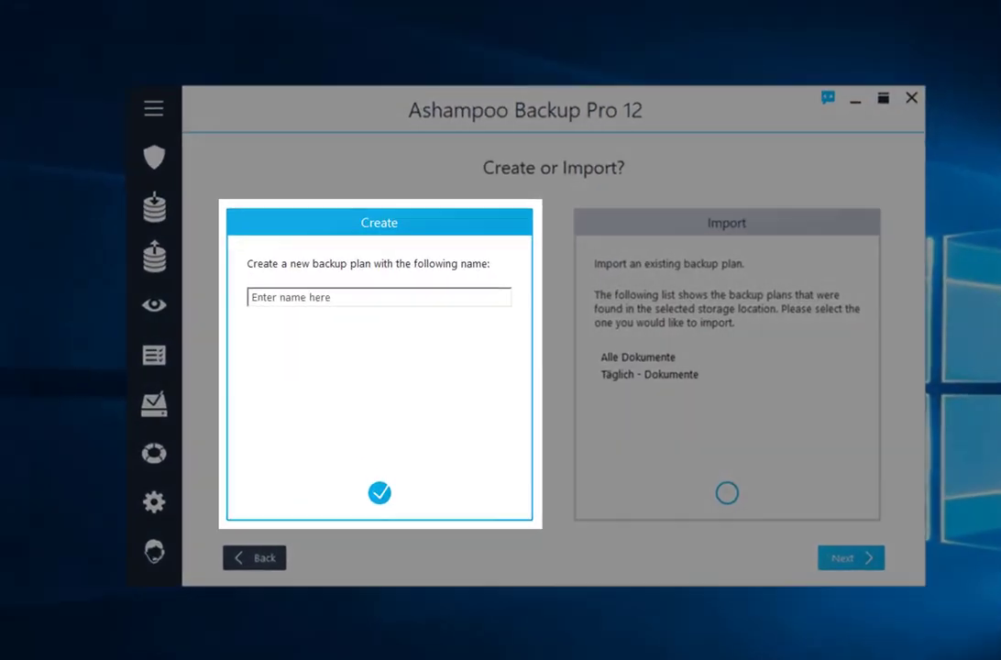
text(d)
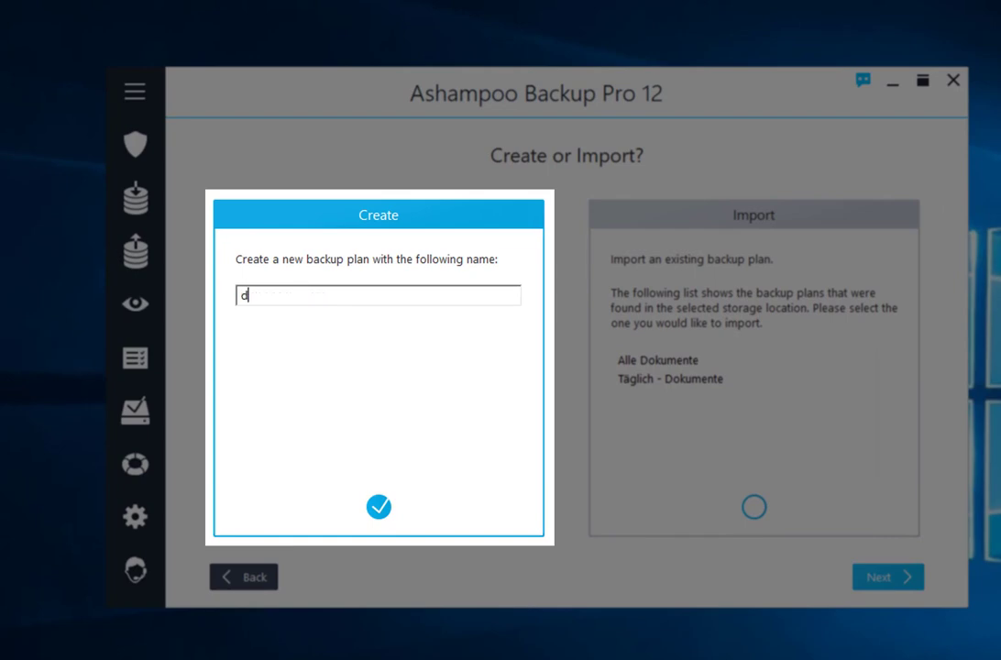
text(aily - documents)
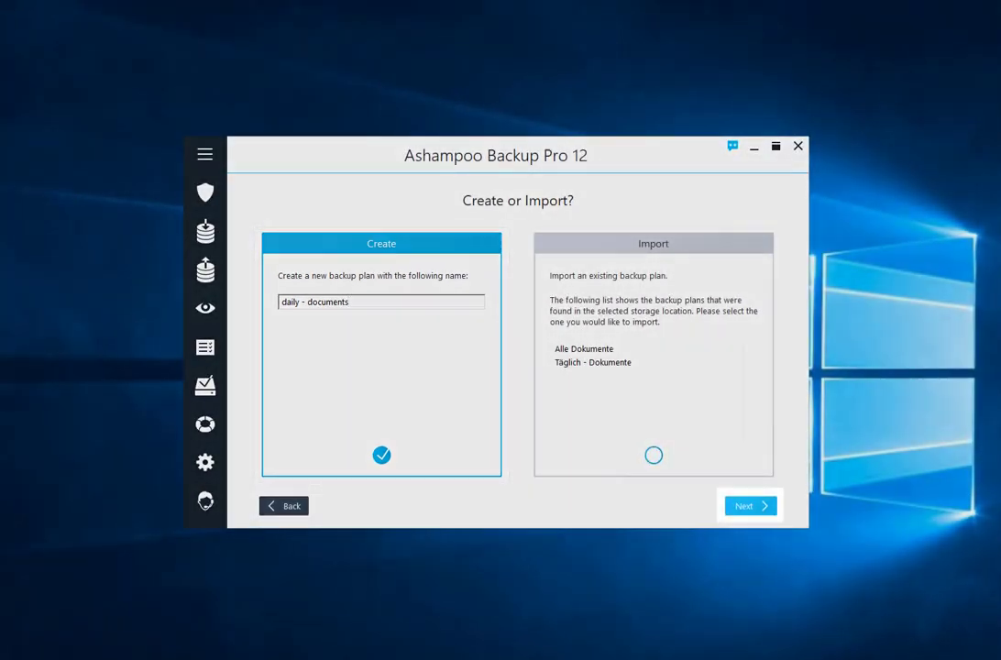
click(749, 505)
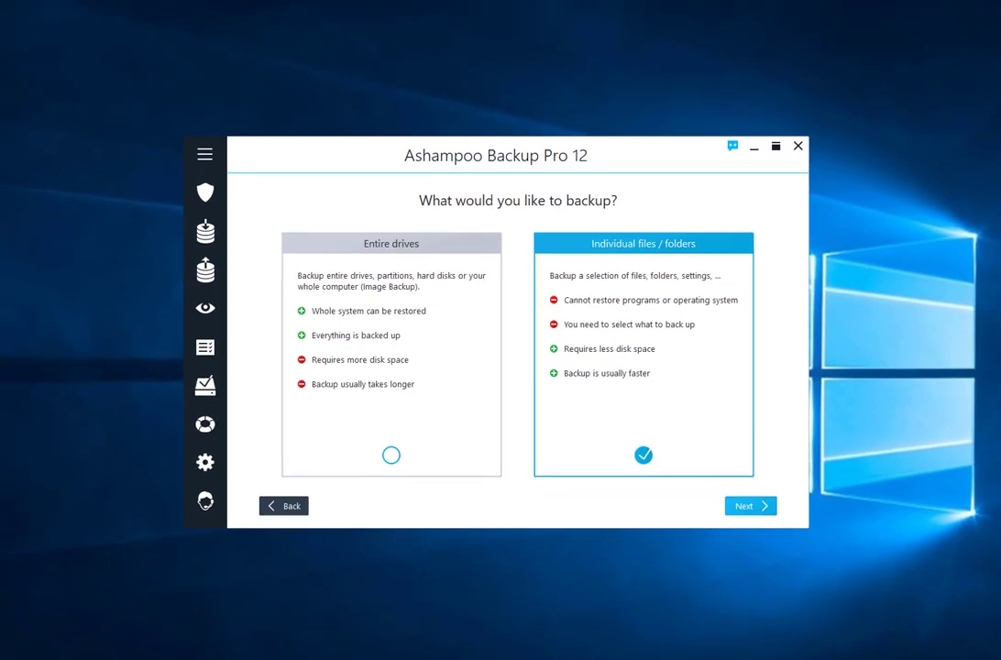
Keep individual files in the efficient format, with Documents ticked under Standard Folders.
click(750, 505)
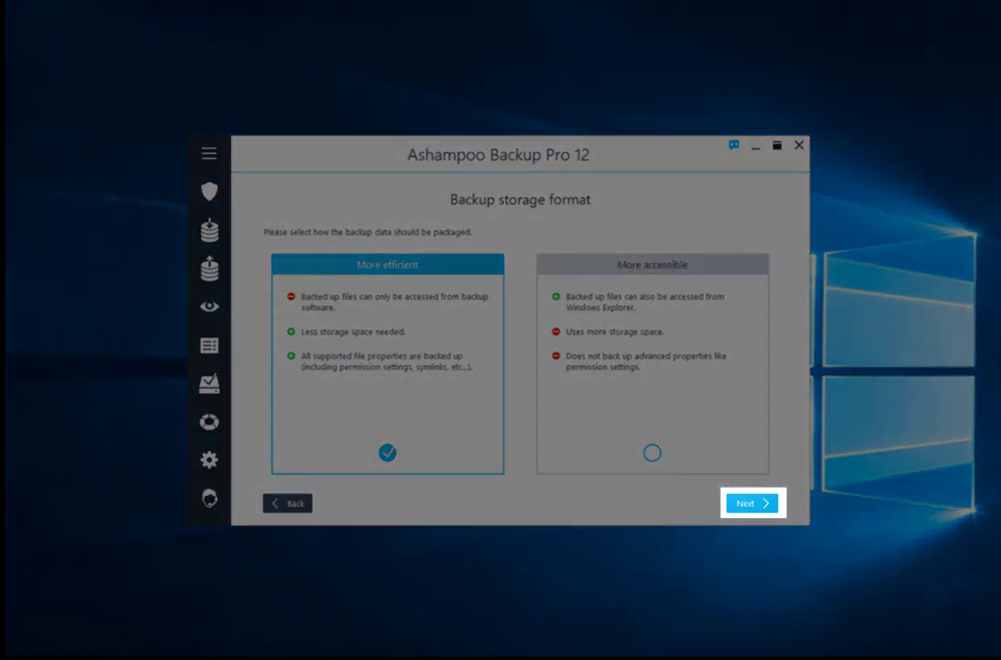
click(752, 503)
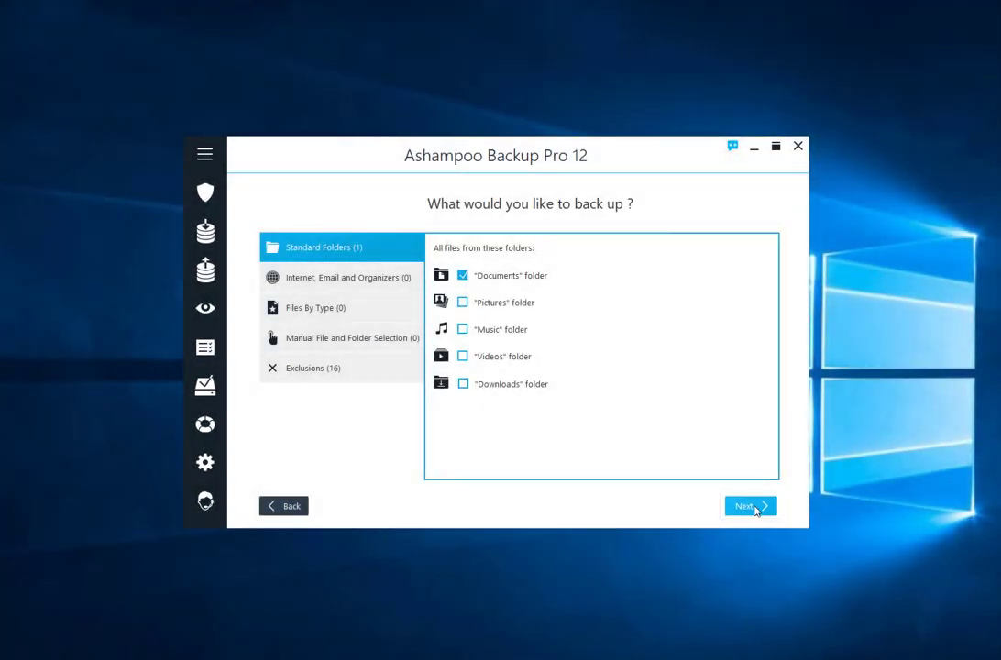
mouse_move(527, 279)
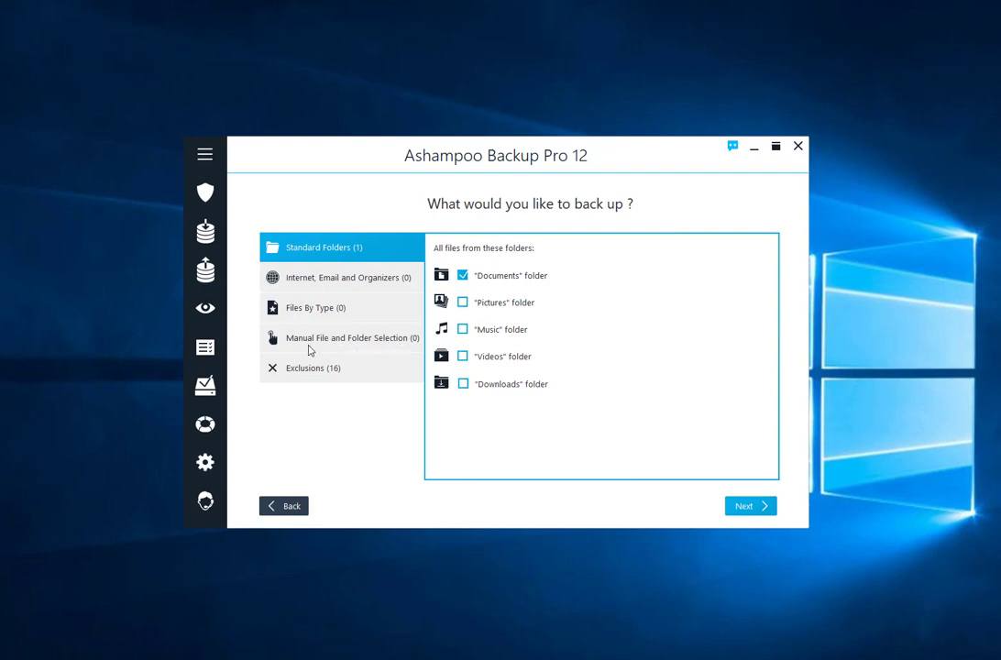
click(351, 337)
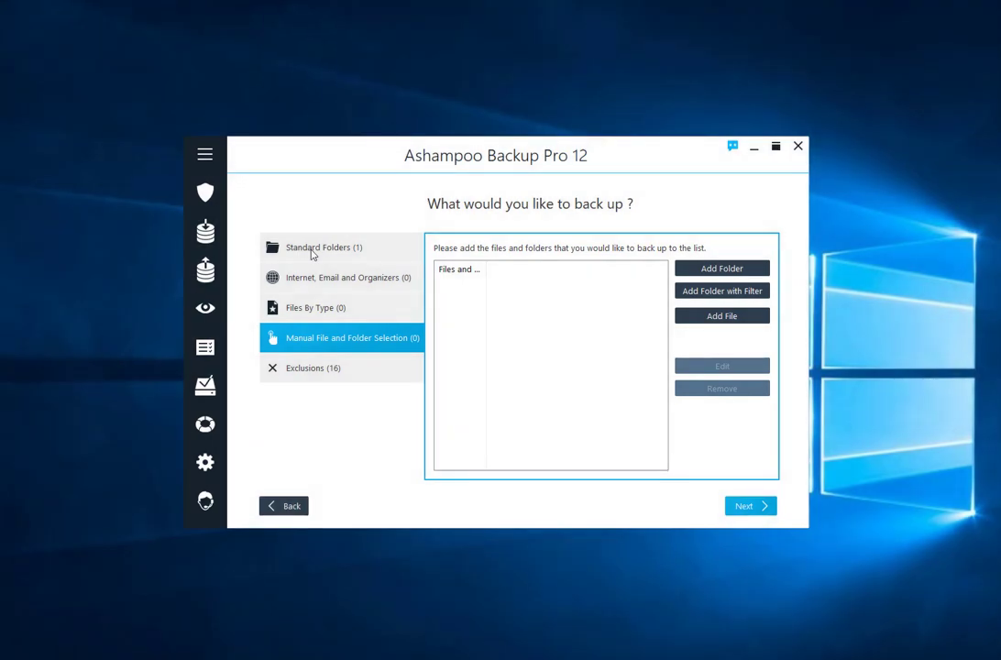
click(323, 248)
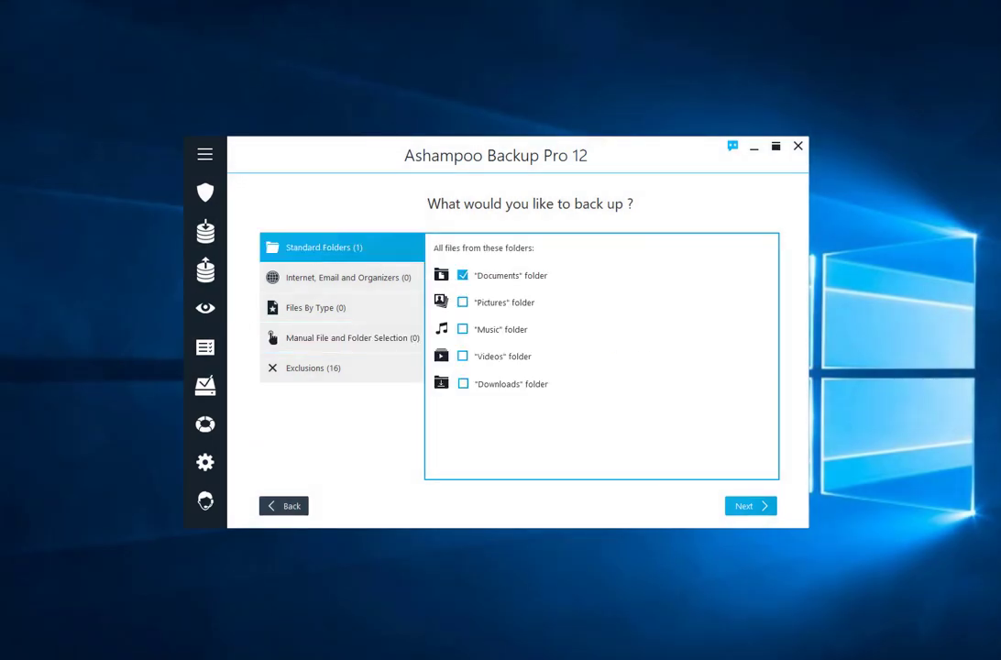
Confirm the Documents folder, skip encryption, and keep the daily 13:00 schedule.
click(749, 505)
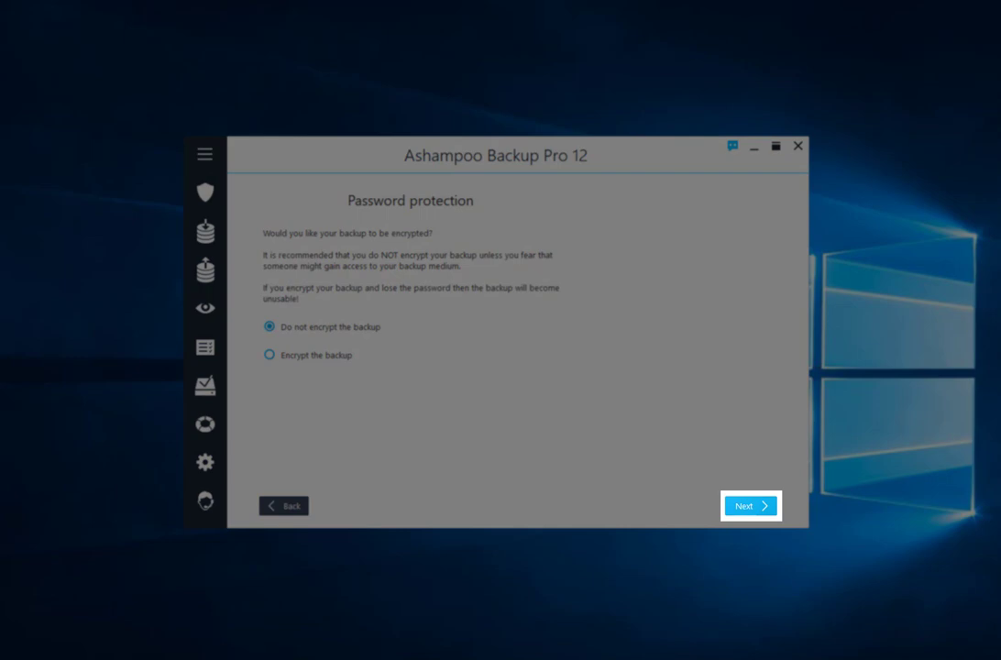
click(750, 505)
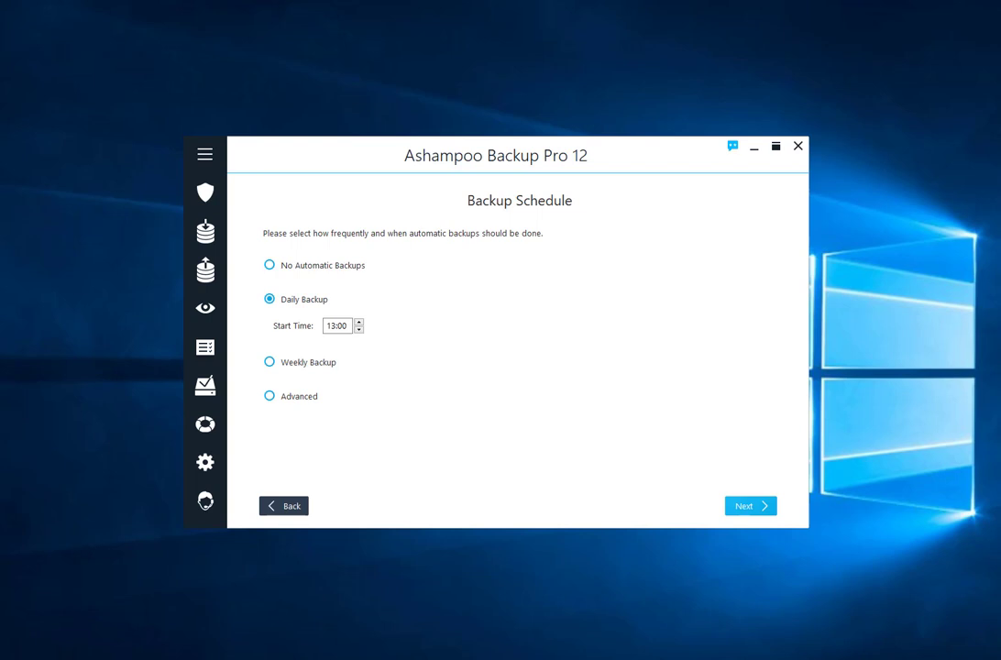
click(750, 505)
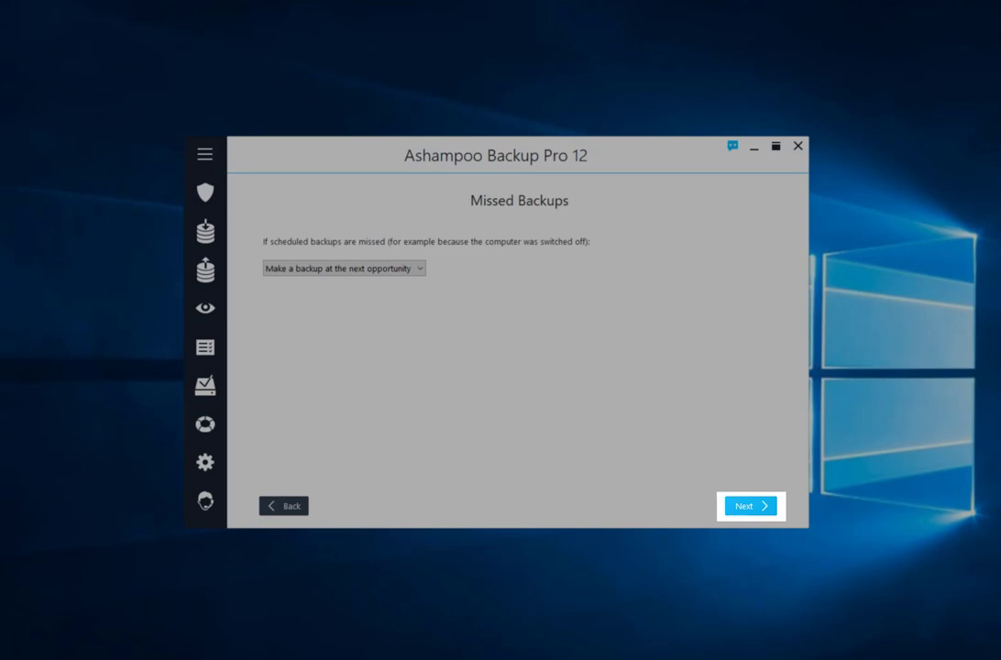
Run missed backups at next opportunity, keep default power settings and normal reports.
click(750, 505)
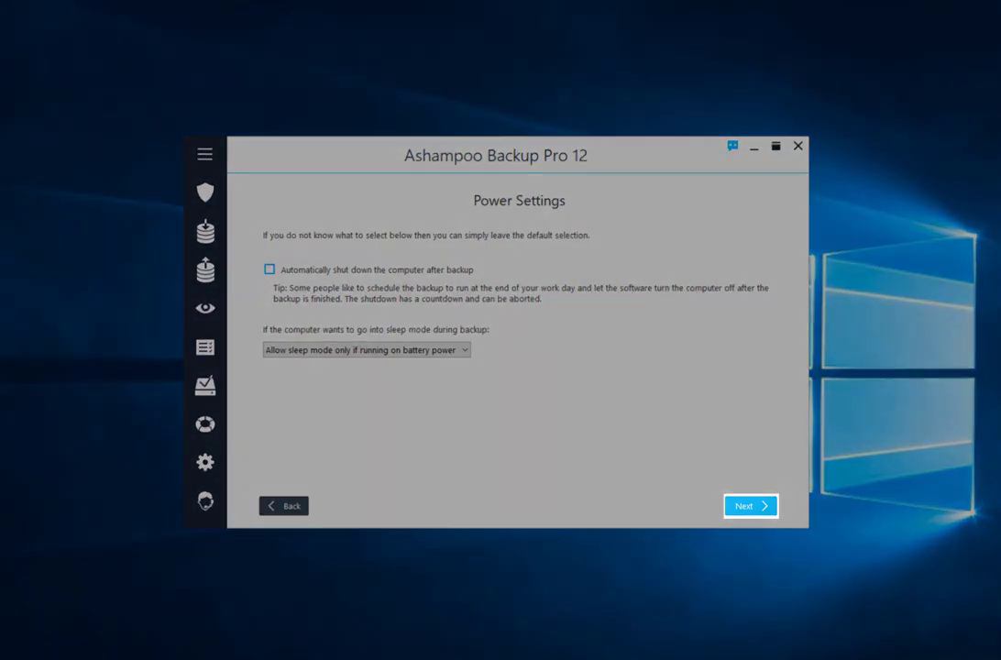
click(750, 505)
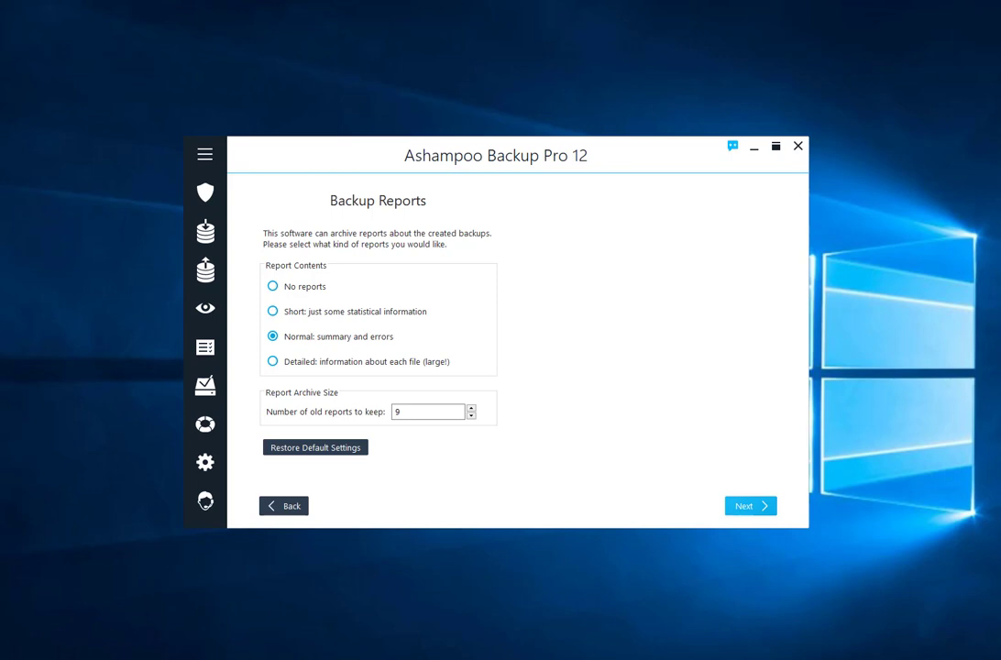
click(272, 336)
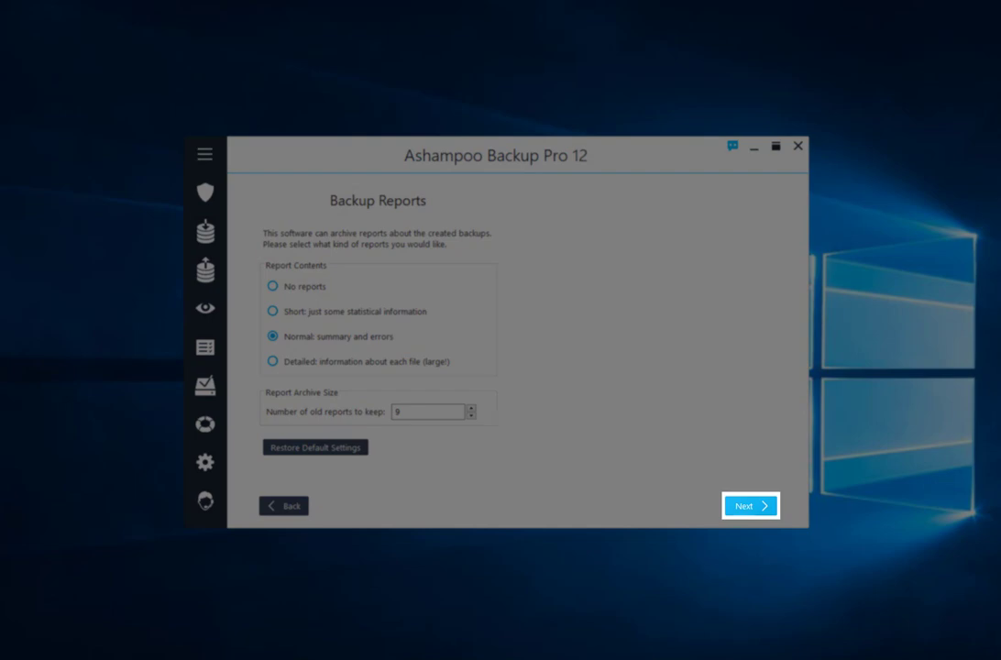
click(750, 505)
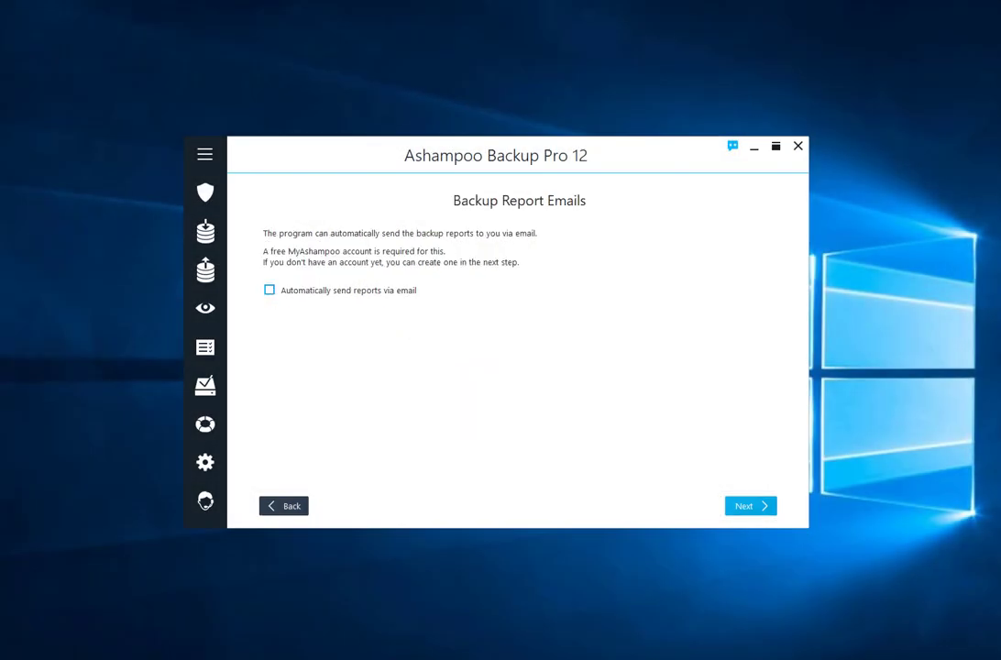
Tick automatic report emails and keep older file versions for 30 days.
click(269, 289)
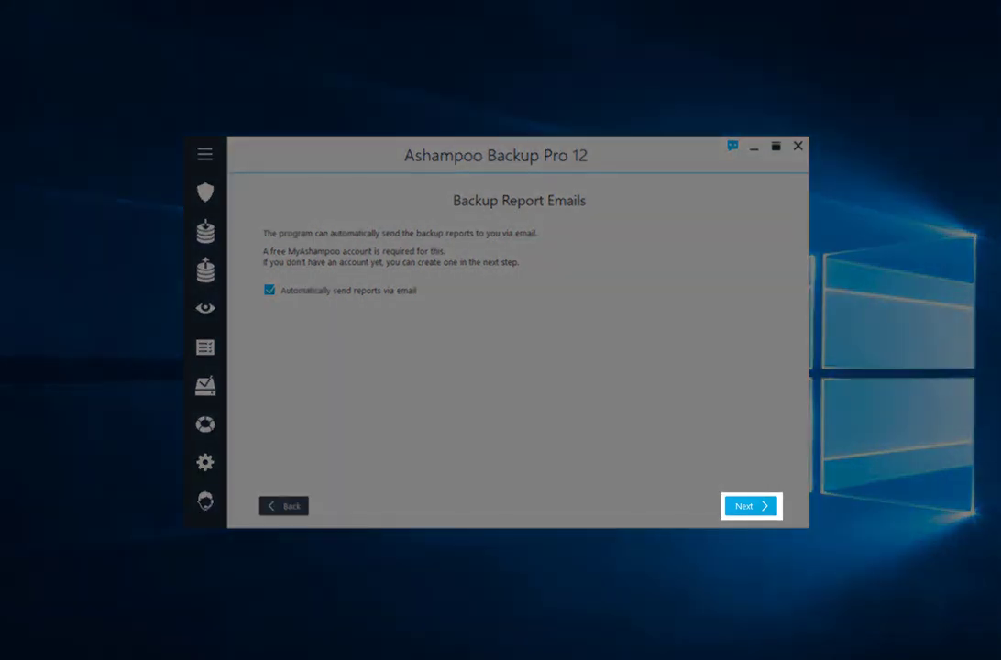
click(749, 505)
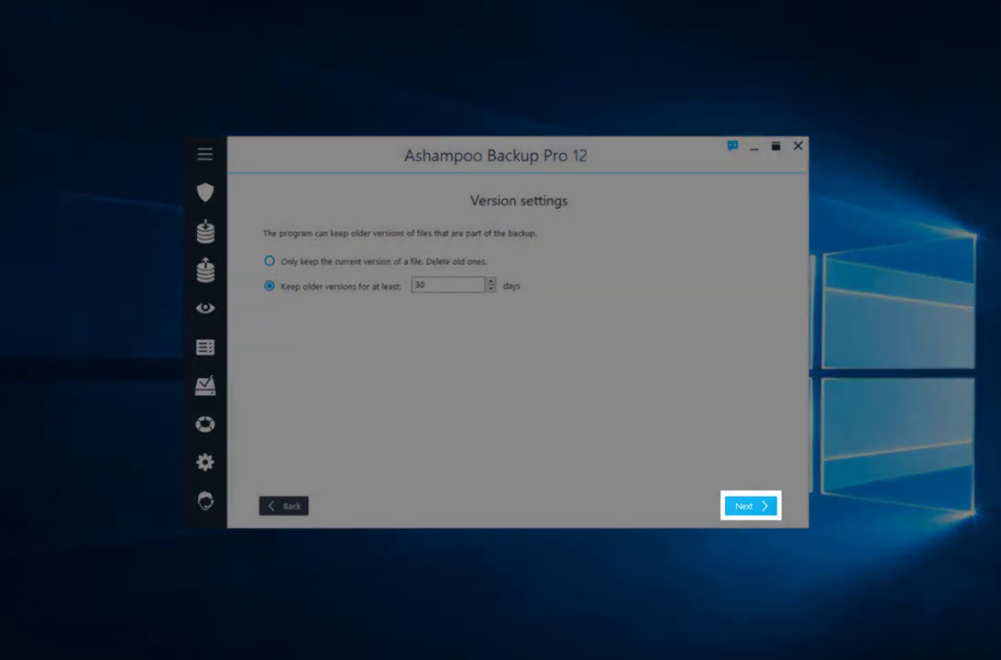
click(750, 505)
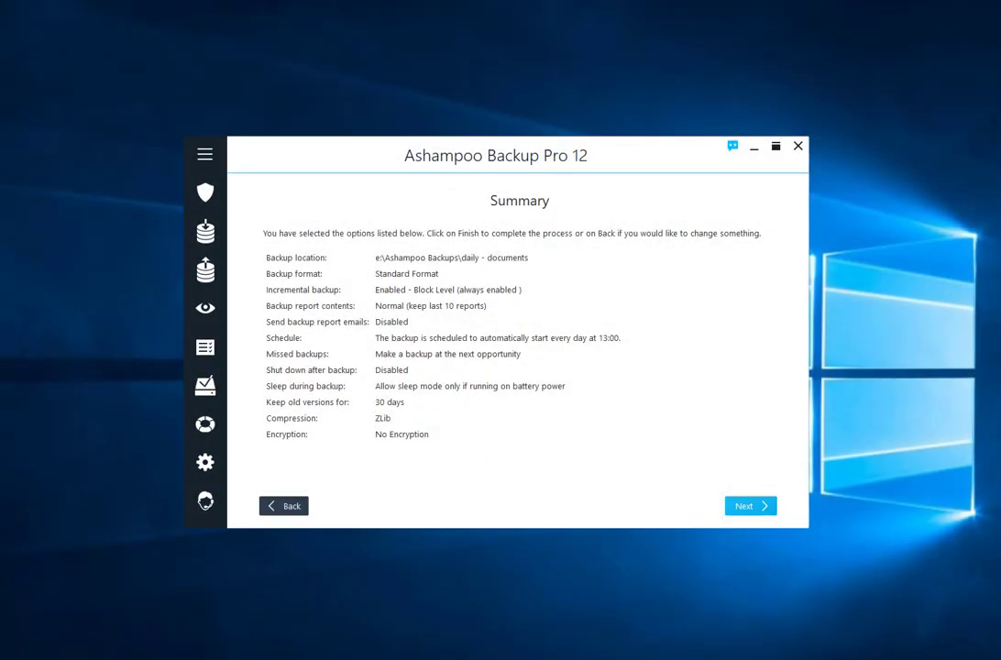
Accept the summary, approve User Account Control, and start the first backup now.
click(749, 505)
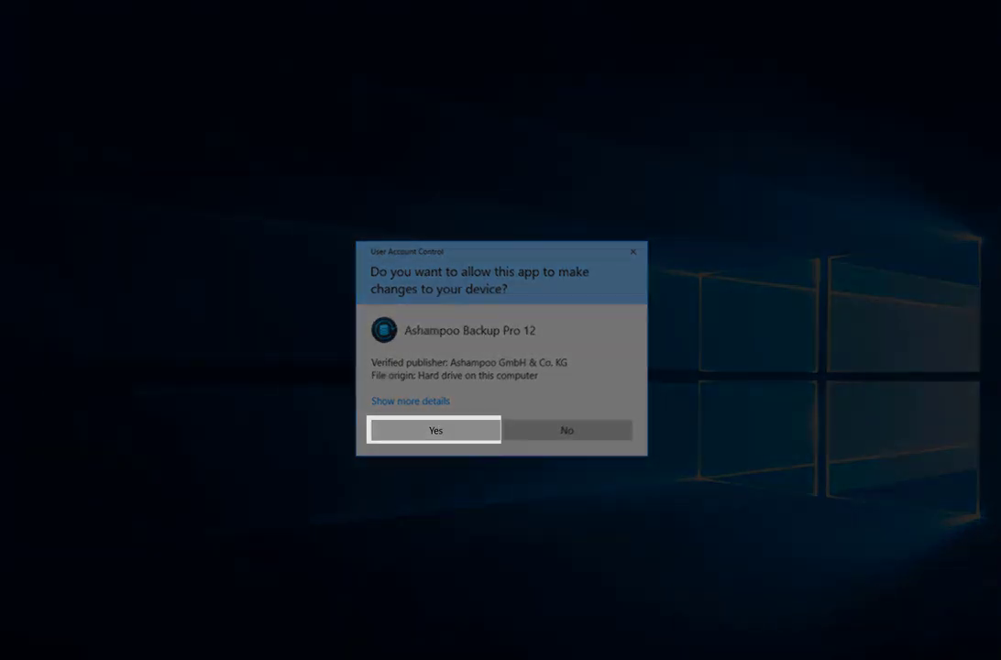
click(433, 429)
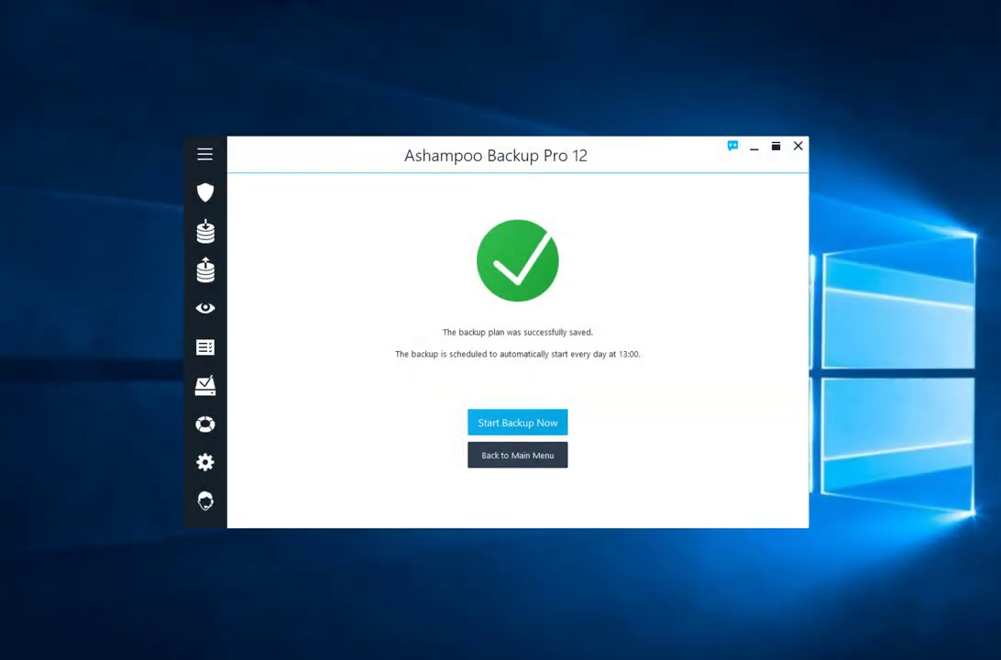
click(204, 154)
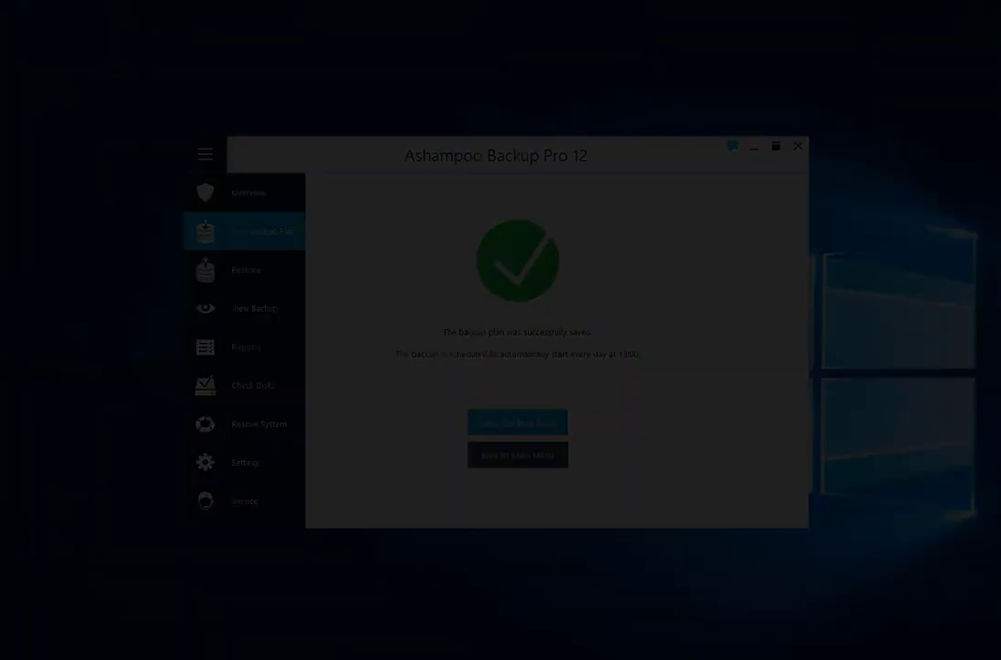
click(517, 422)
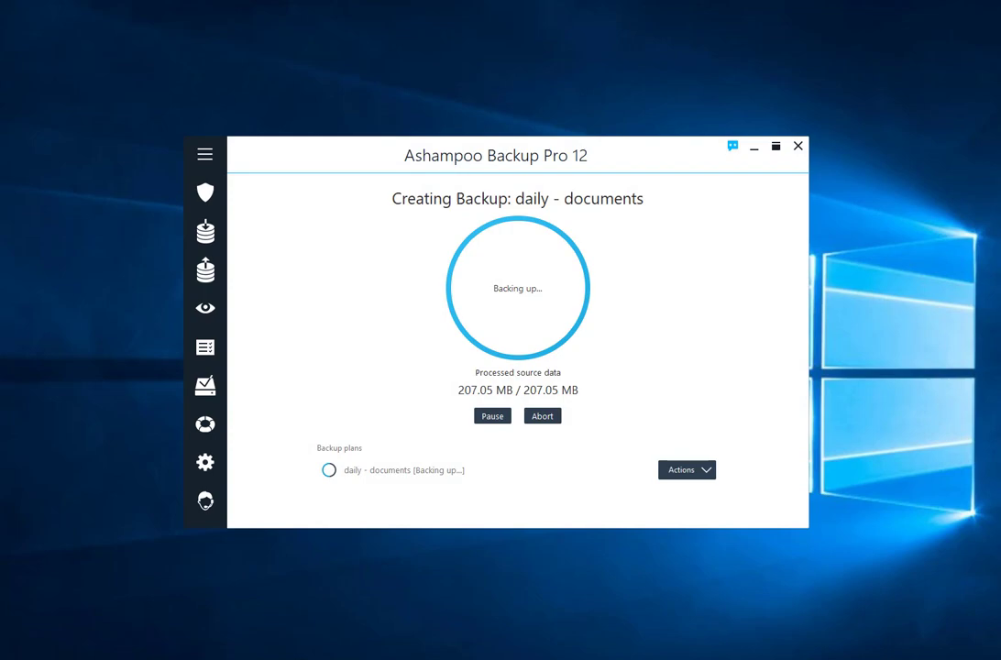